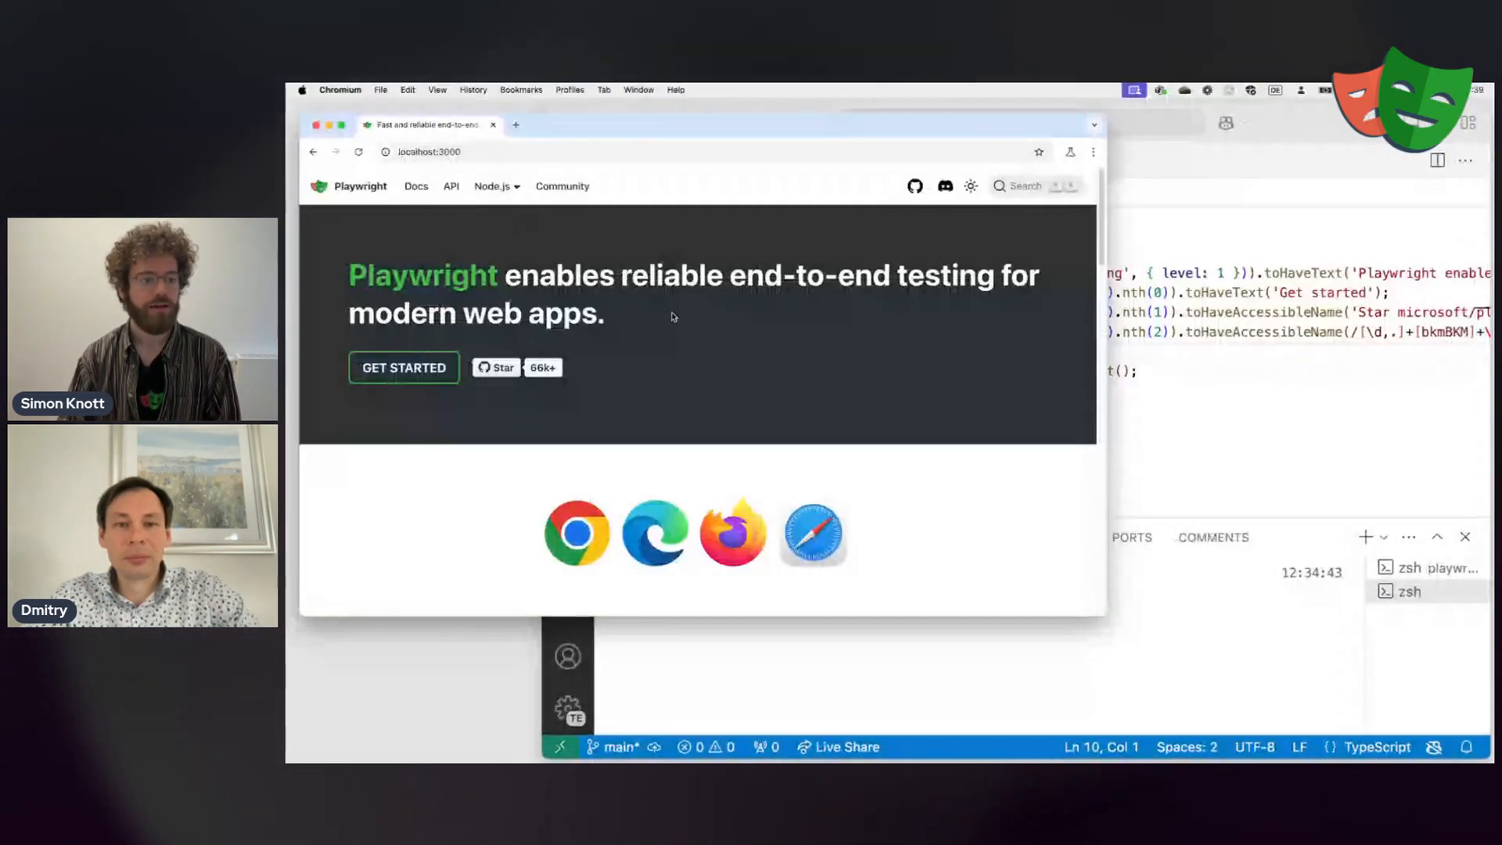
# Generate a toMatchAriaSnapshot assertion for the banner below the screenshot assertion
pyautogui.moveTo(349, 275); pyautogui.dragTo(603, 314)
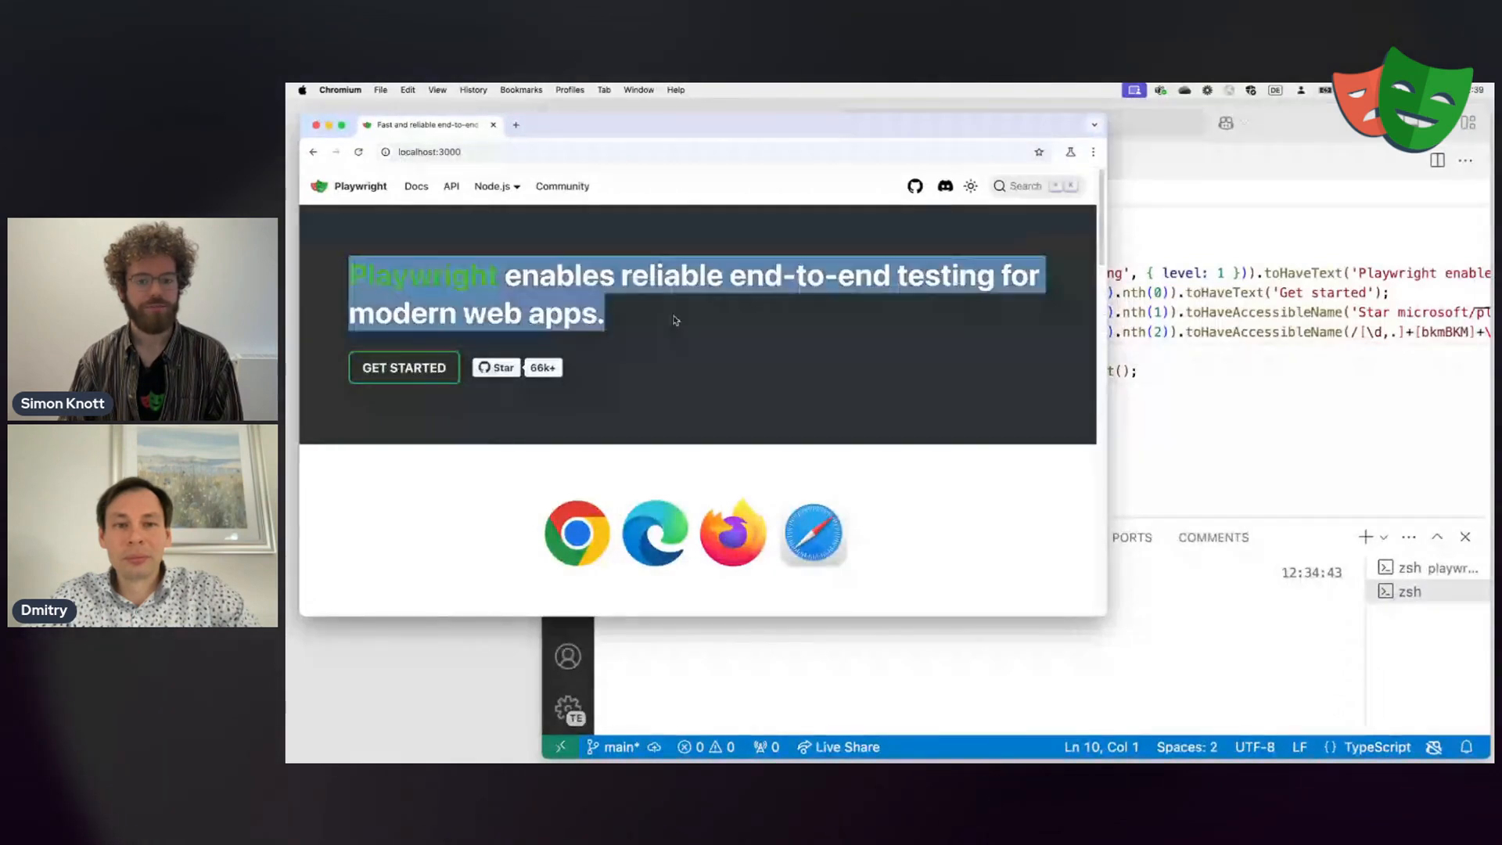
pyautogui.click(673, 320)
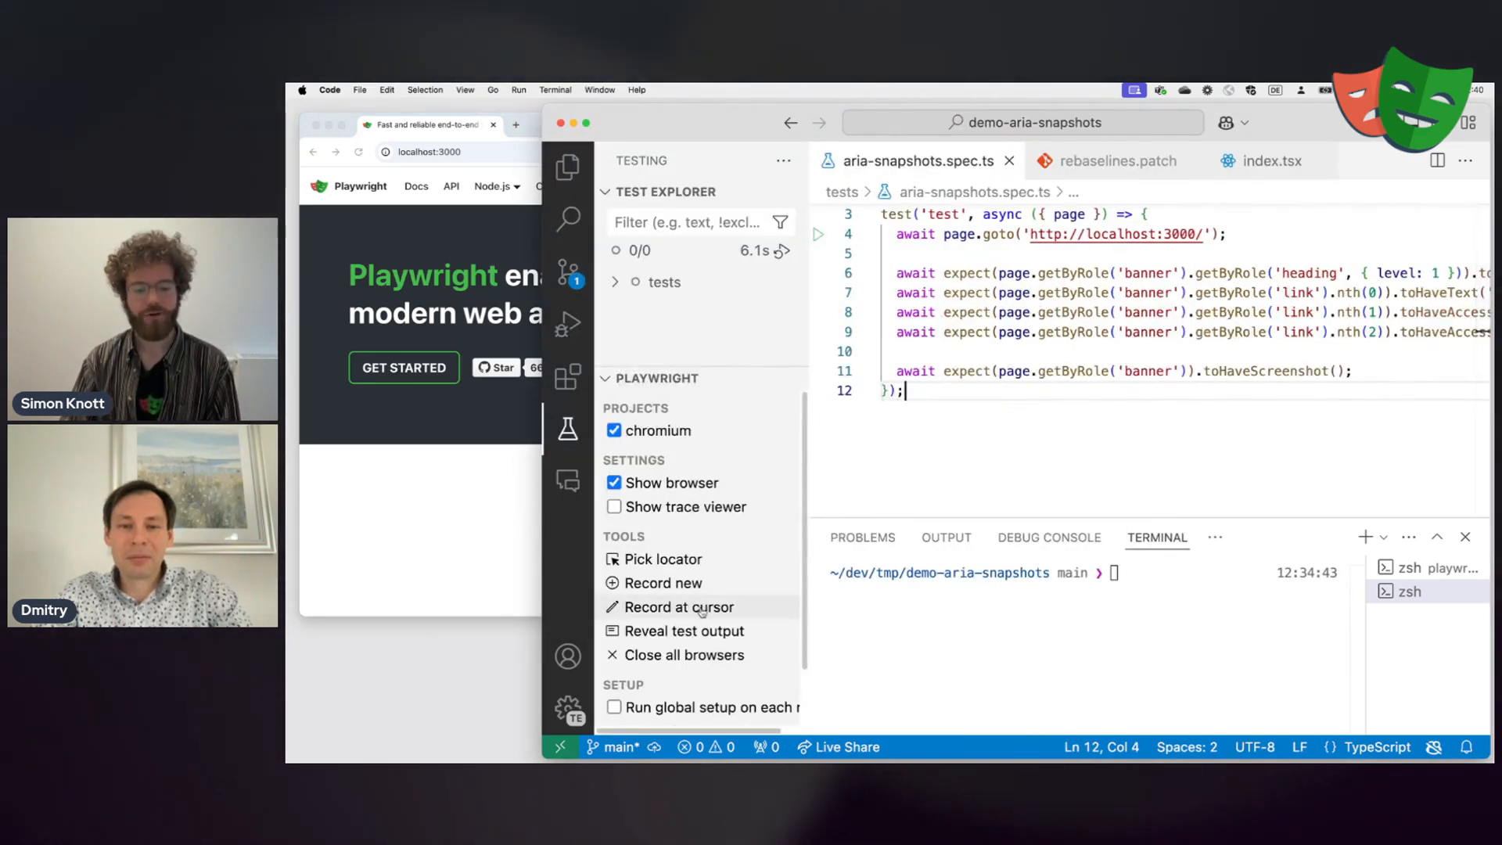
pyautogui.click(1351, 371)
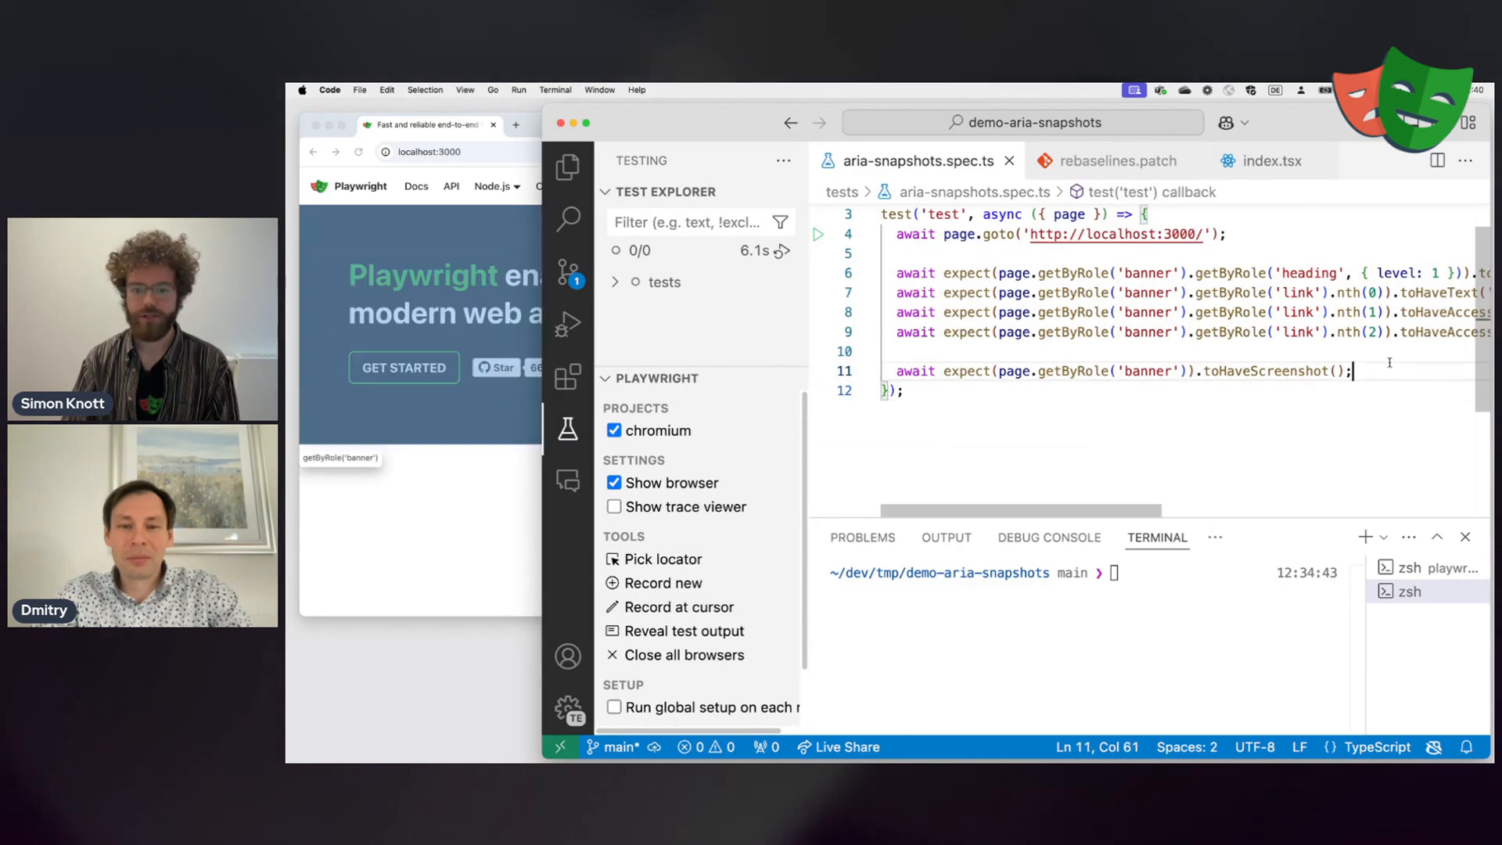
pyautogui.click(681, 606)
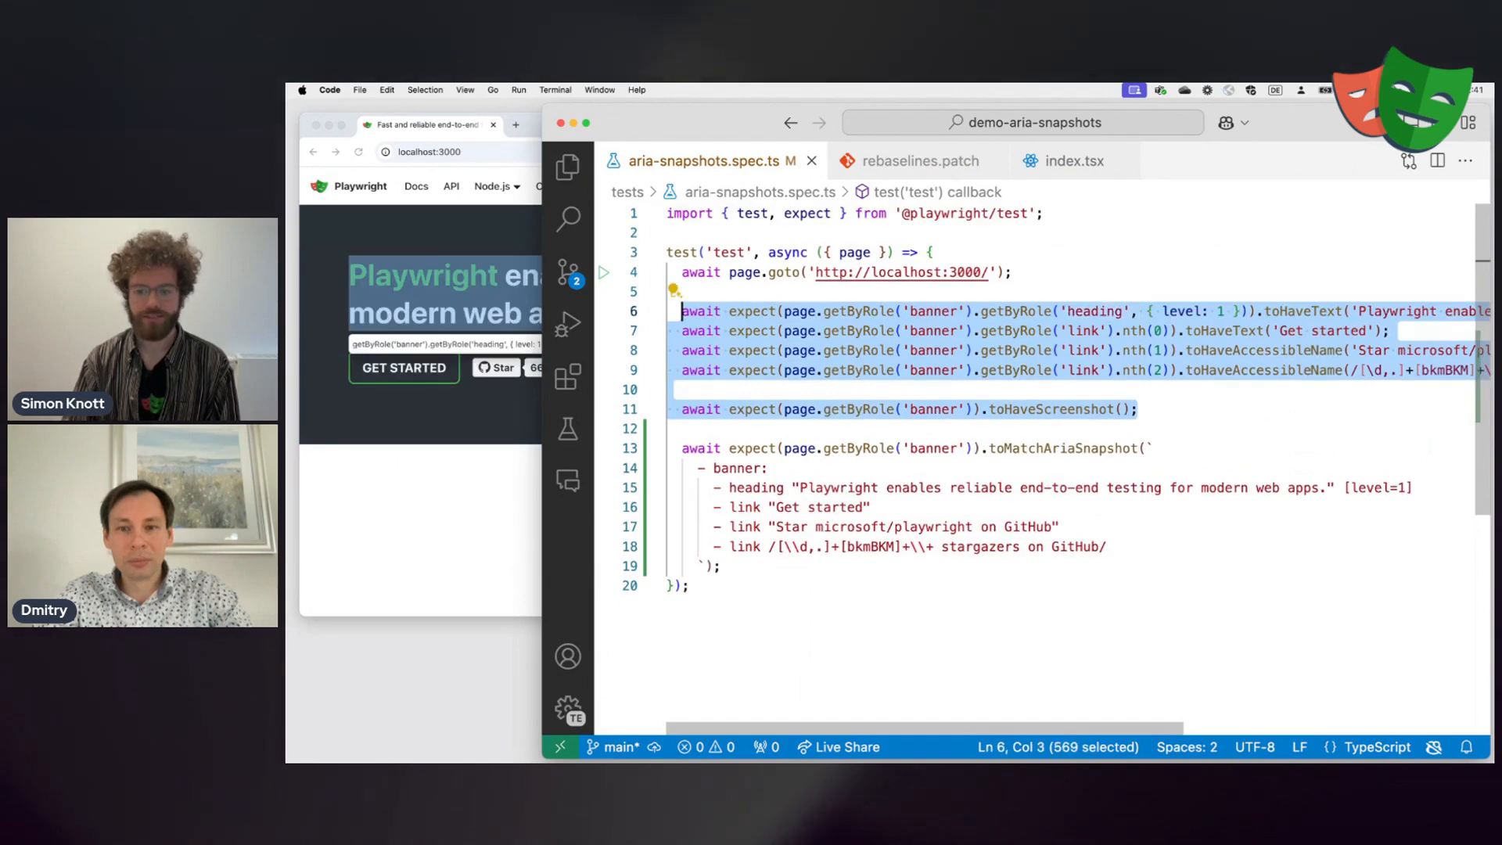
# Comment out the old heading, link and screenshot assertions, then select the snapshot template
pyautogui.press('cmd+/')
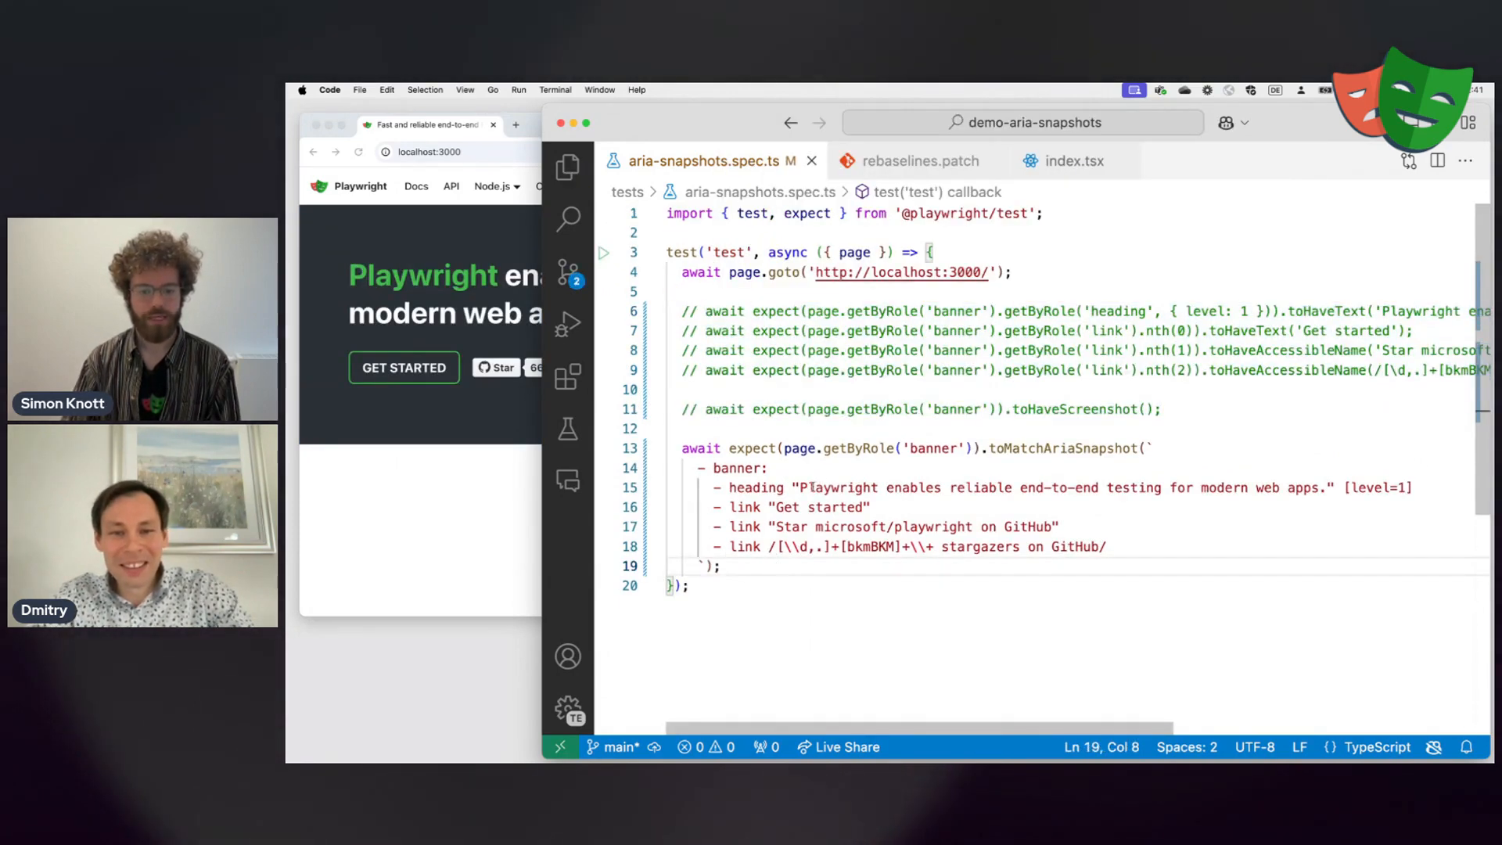
pyautogui.moveTo(700, 468); pyautogui.dragTo(1106, 546)
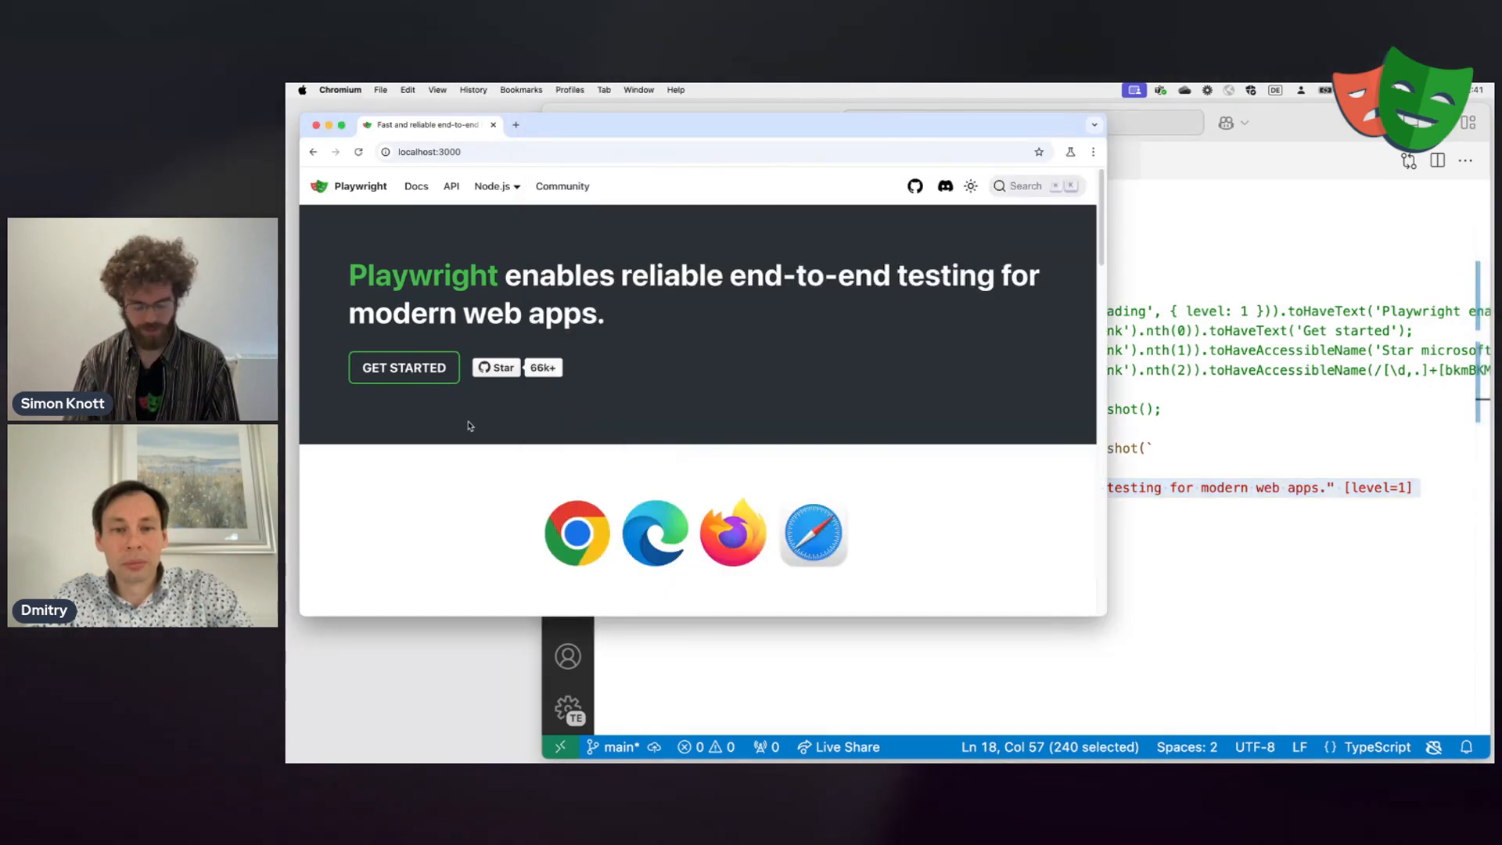
pyautogui.click(1032, 233)
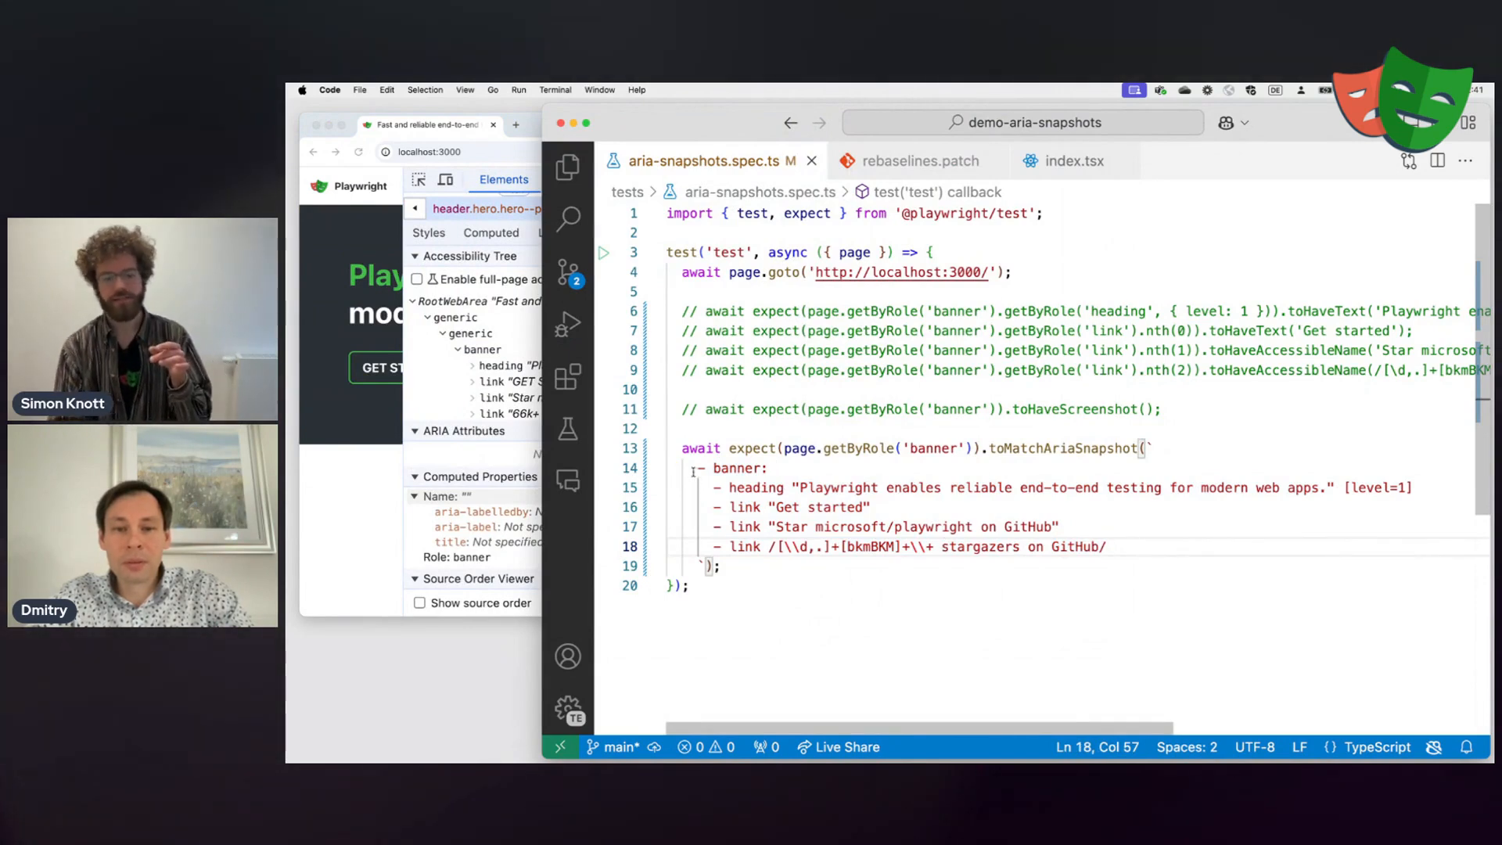
pyautogui.moveTo(696, 467); pyautogui.dragTo(1108, 546)
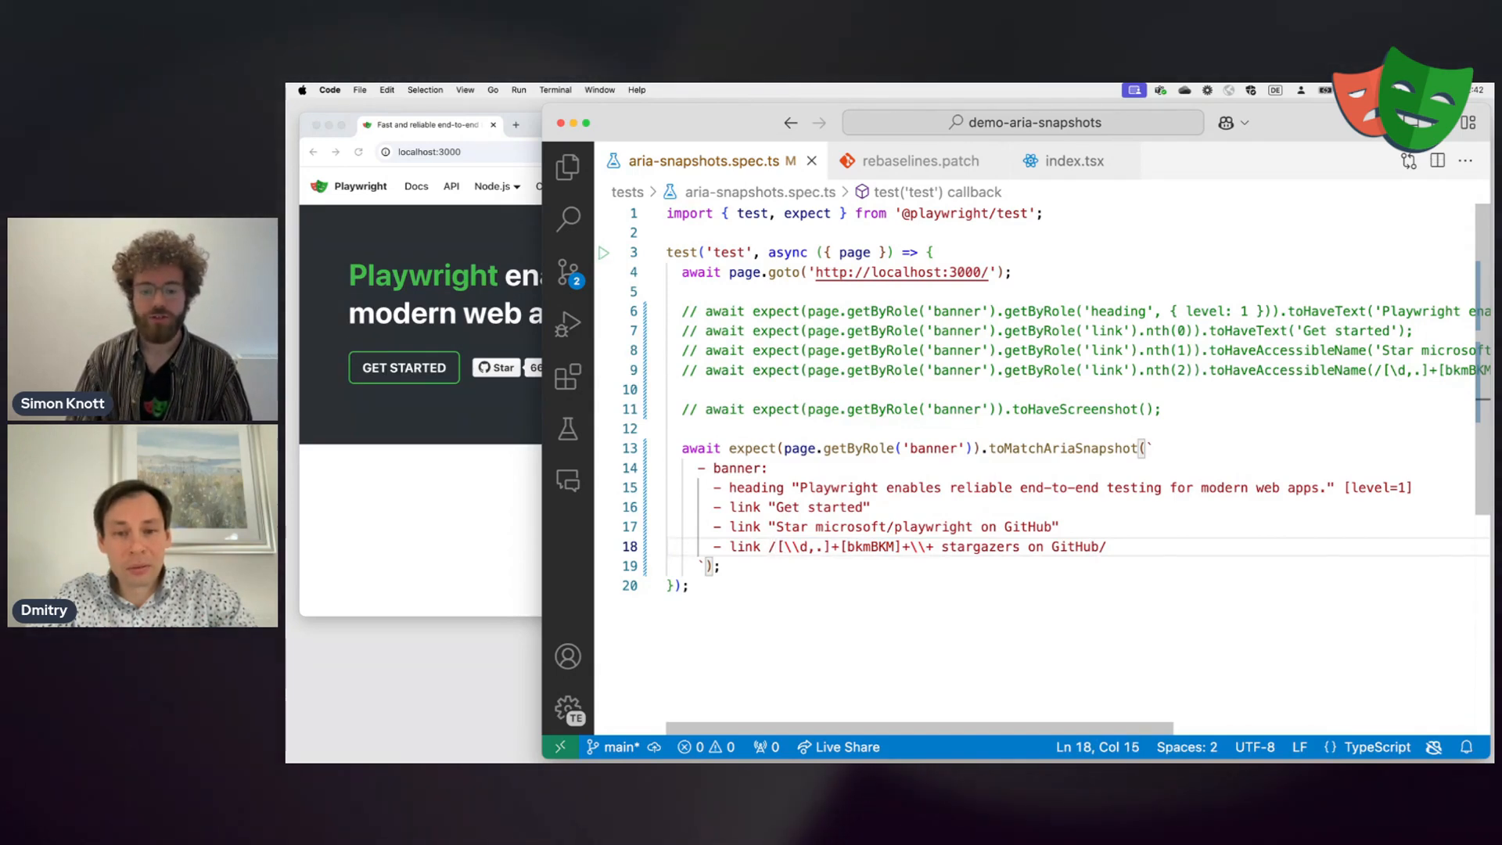
# Drop the last link's stargazers regex and heading [level=1], then view index.tsx's heading
pyautogui.press('Backspace')
pyautogui.write('3')
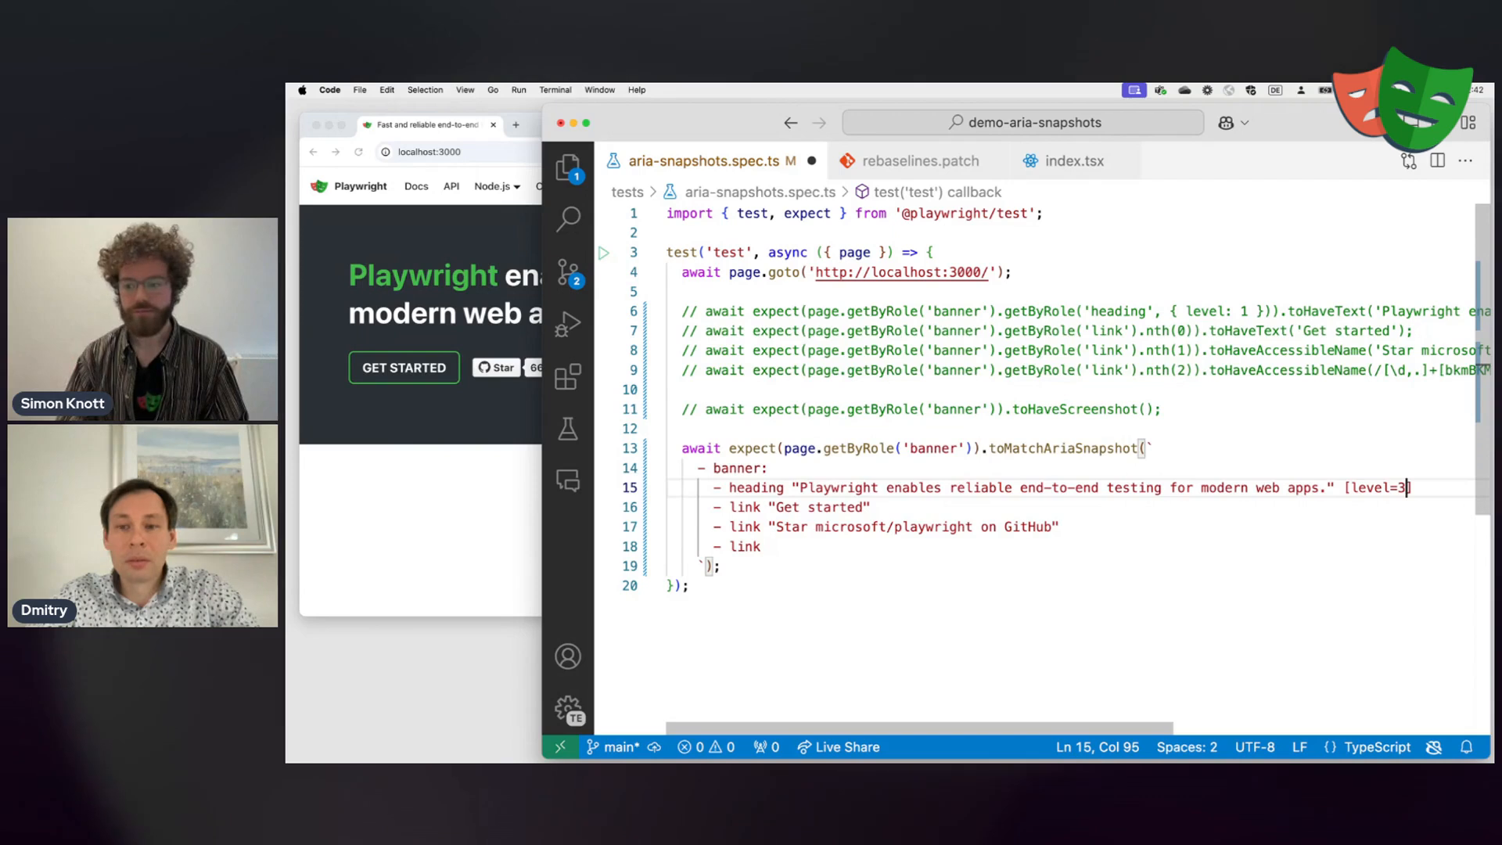
pyautogui.press('Backspace')
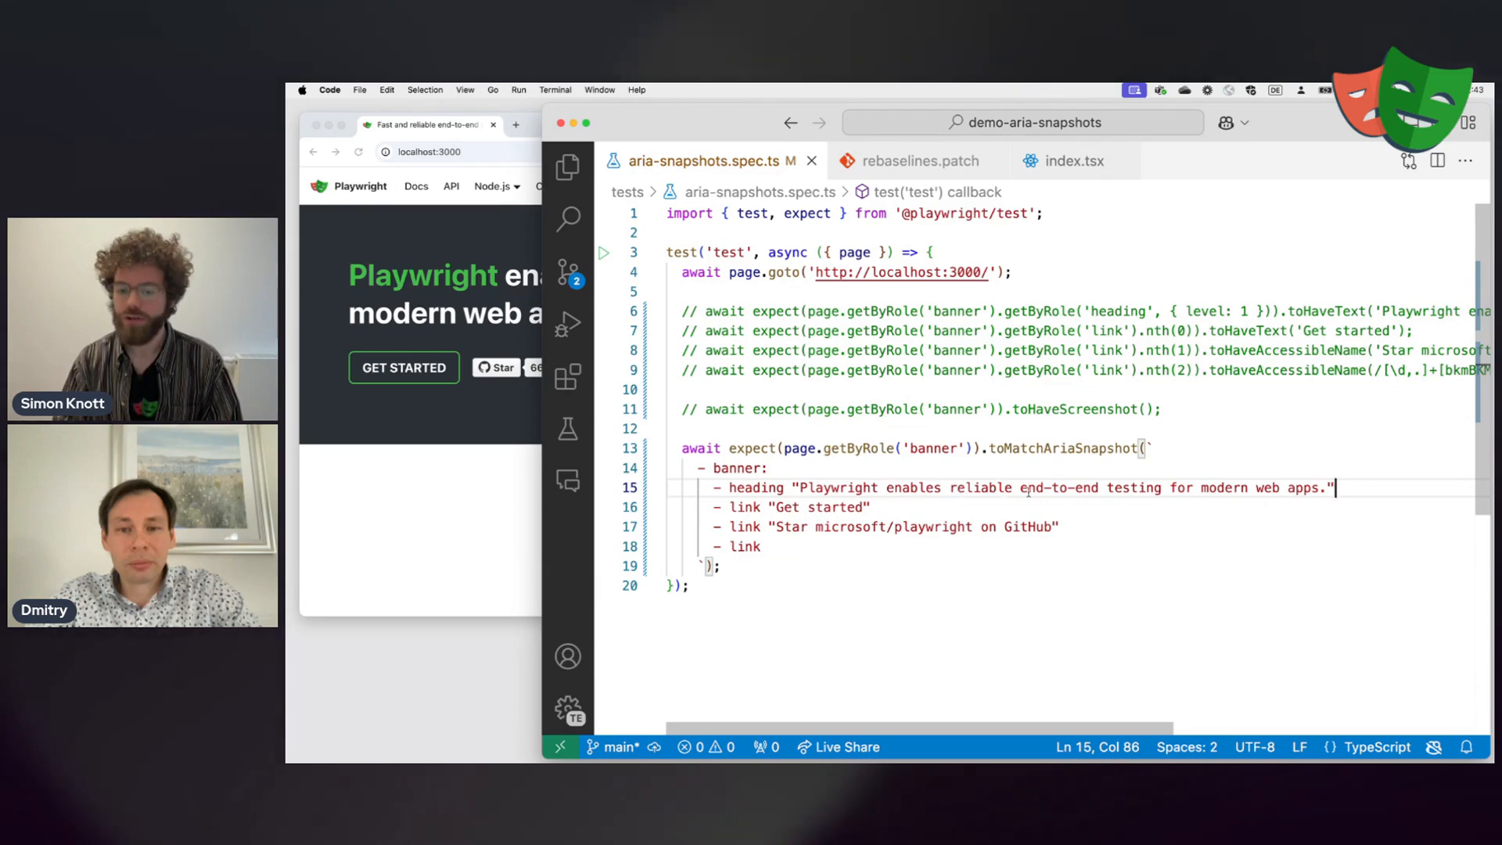
pyautogui.click(1072, 160)
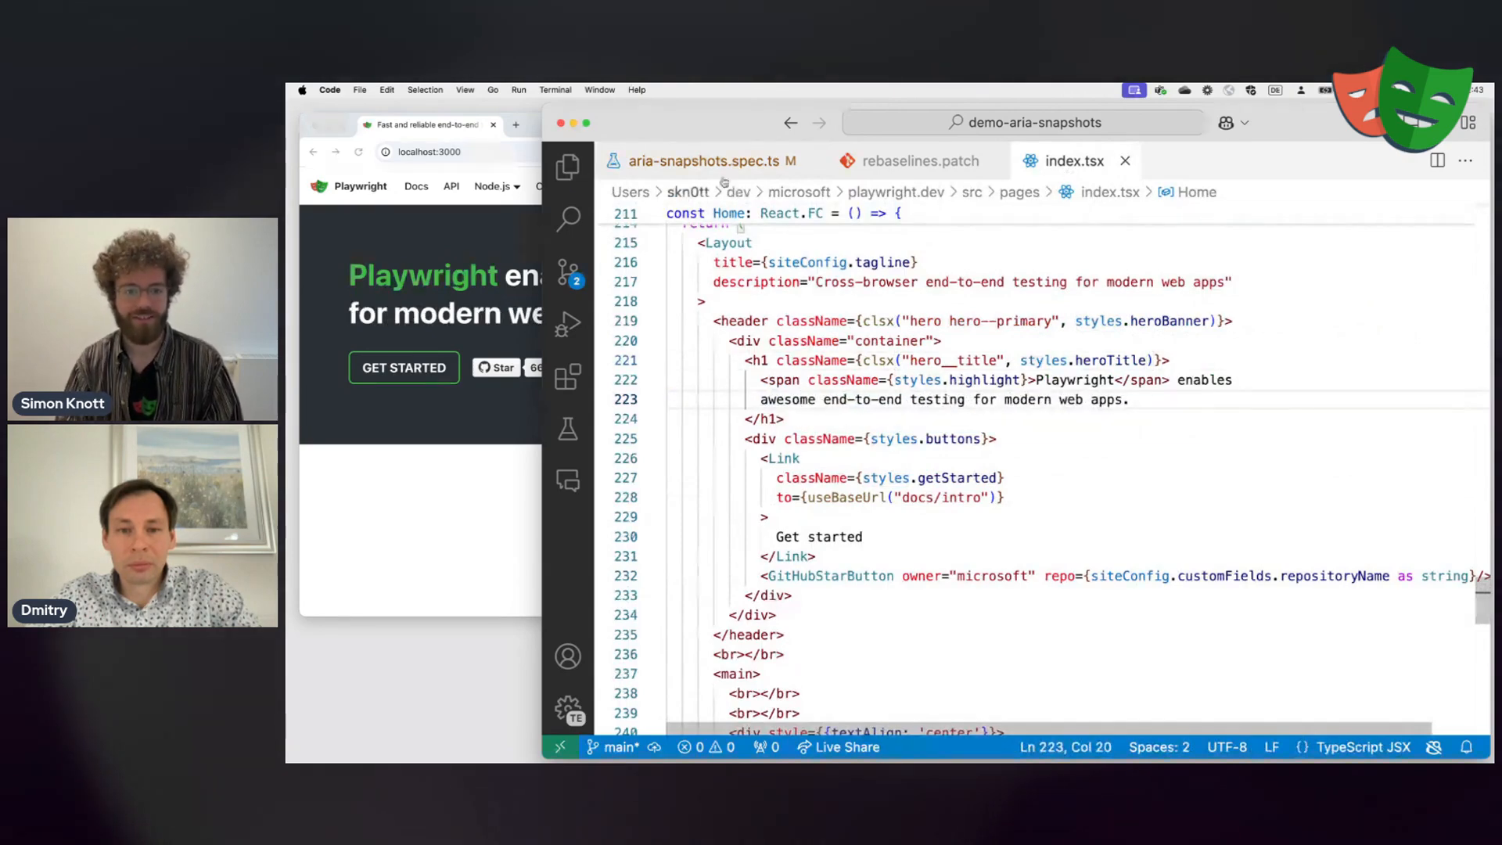
# Run the banner test, which fails receiving 'awesome' instead of 'reliable', then show the terminal
pyautogui.click(699, 160)
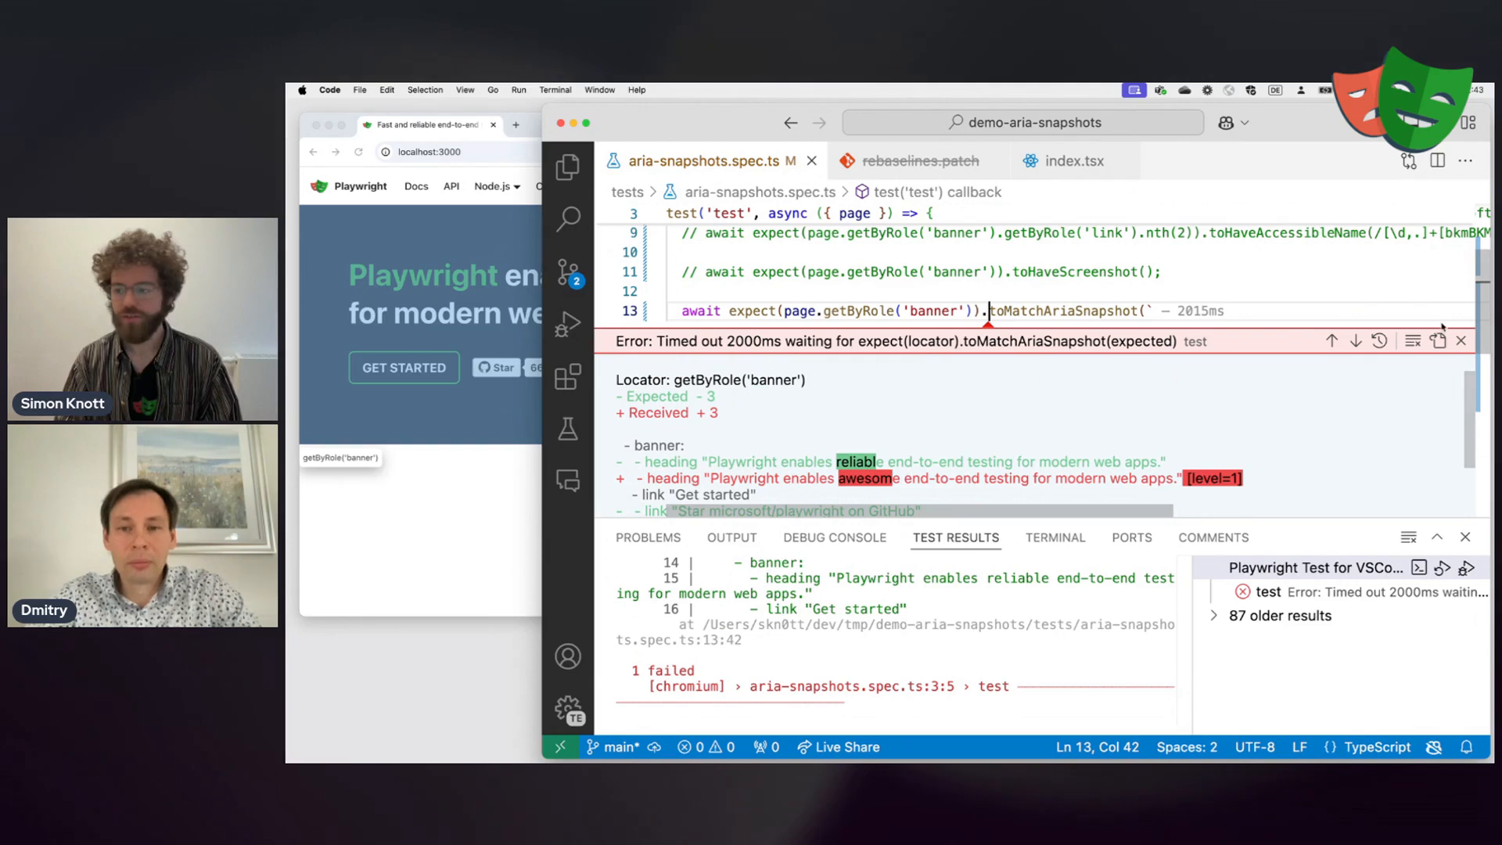
pyautogui.click(1459, 340)
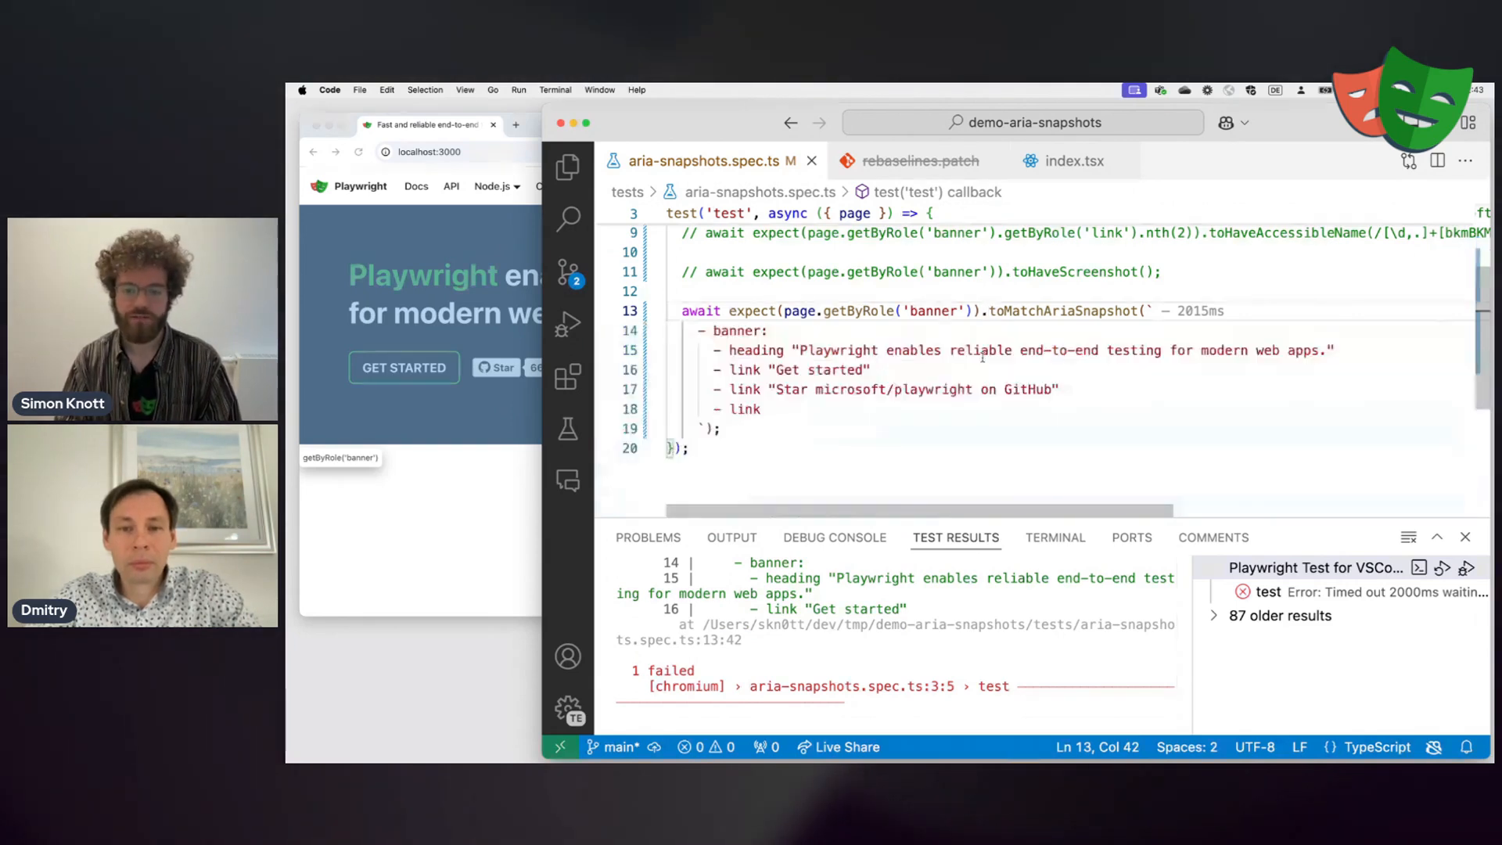
pyautogui.doubleClick(978, 350)
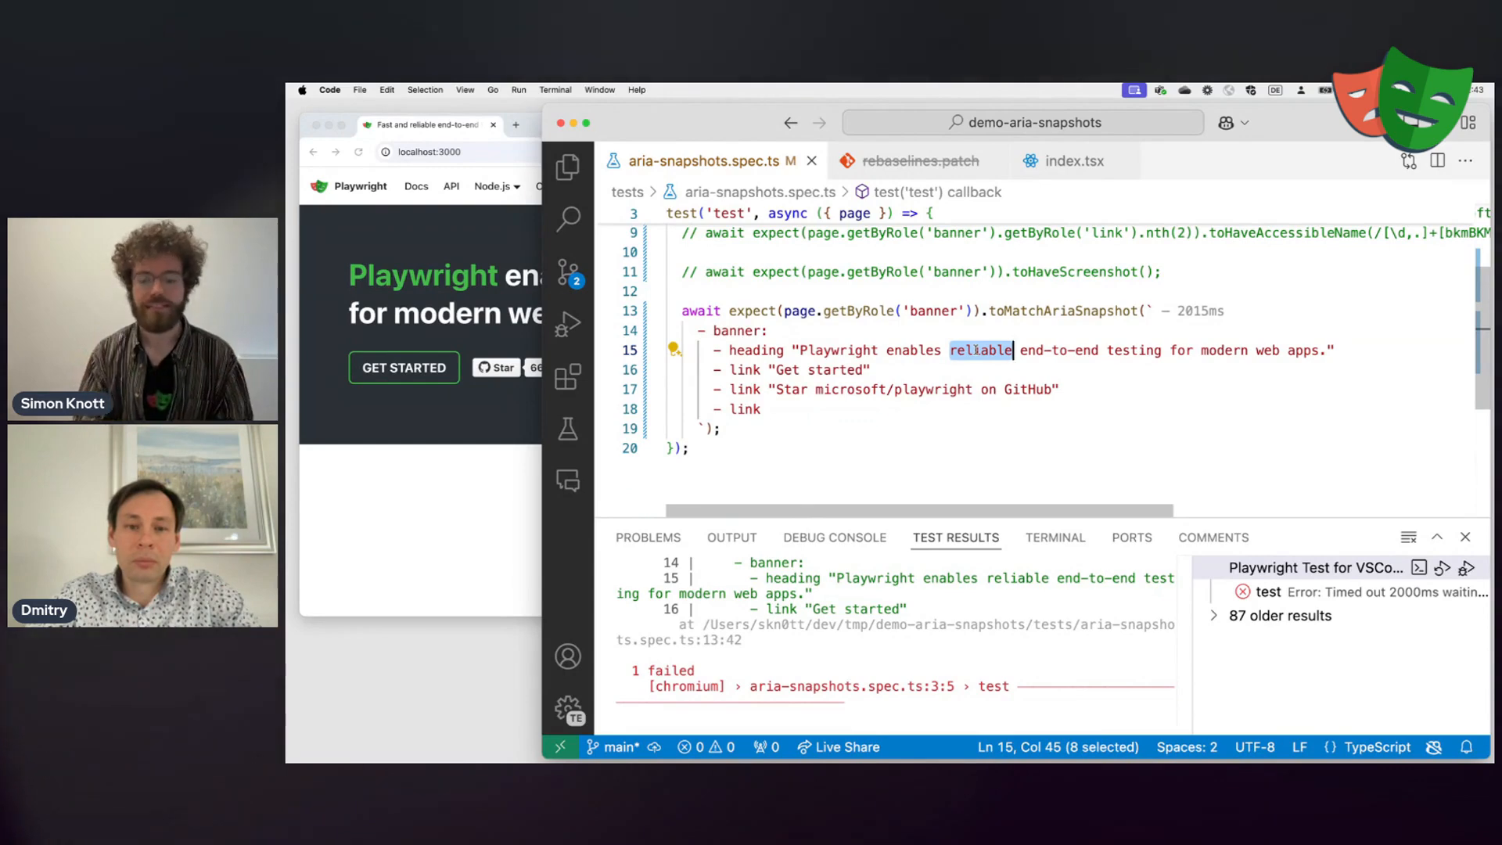
pyautogui.click(1054, 537)
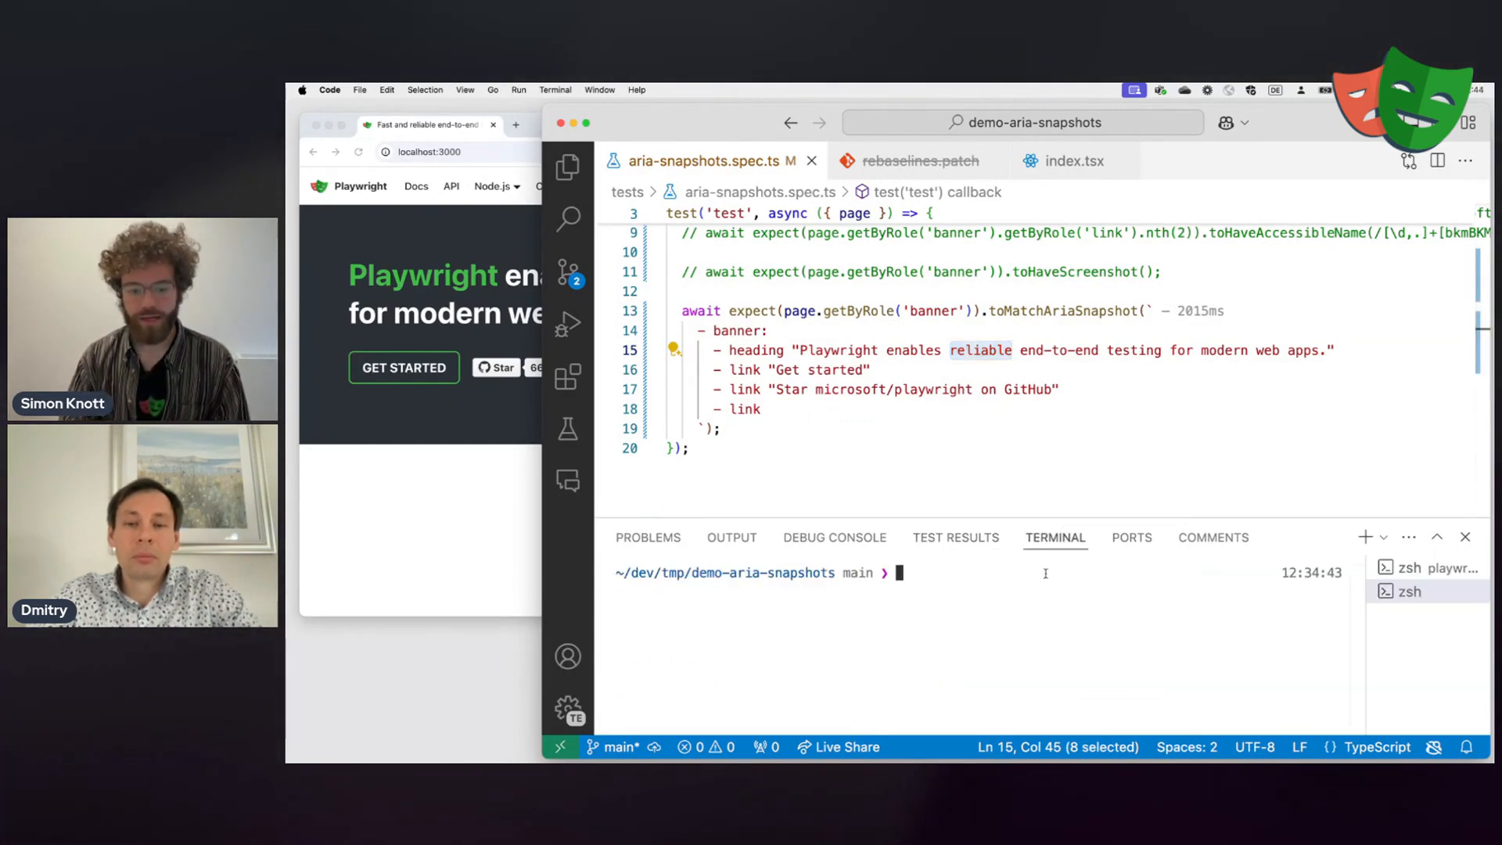
# Run 'npx playwright test --update-snapshots', passing and producing test-results/rebaselines.patch
pyautogui.write('npx playwright test --update-snapshots')
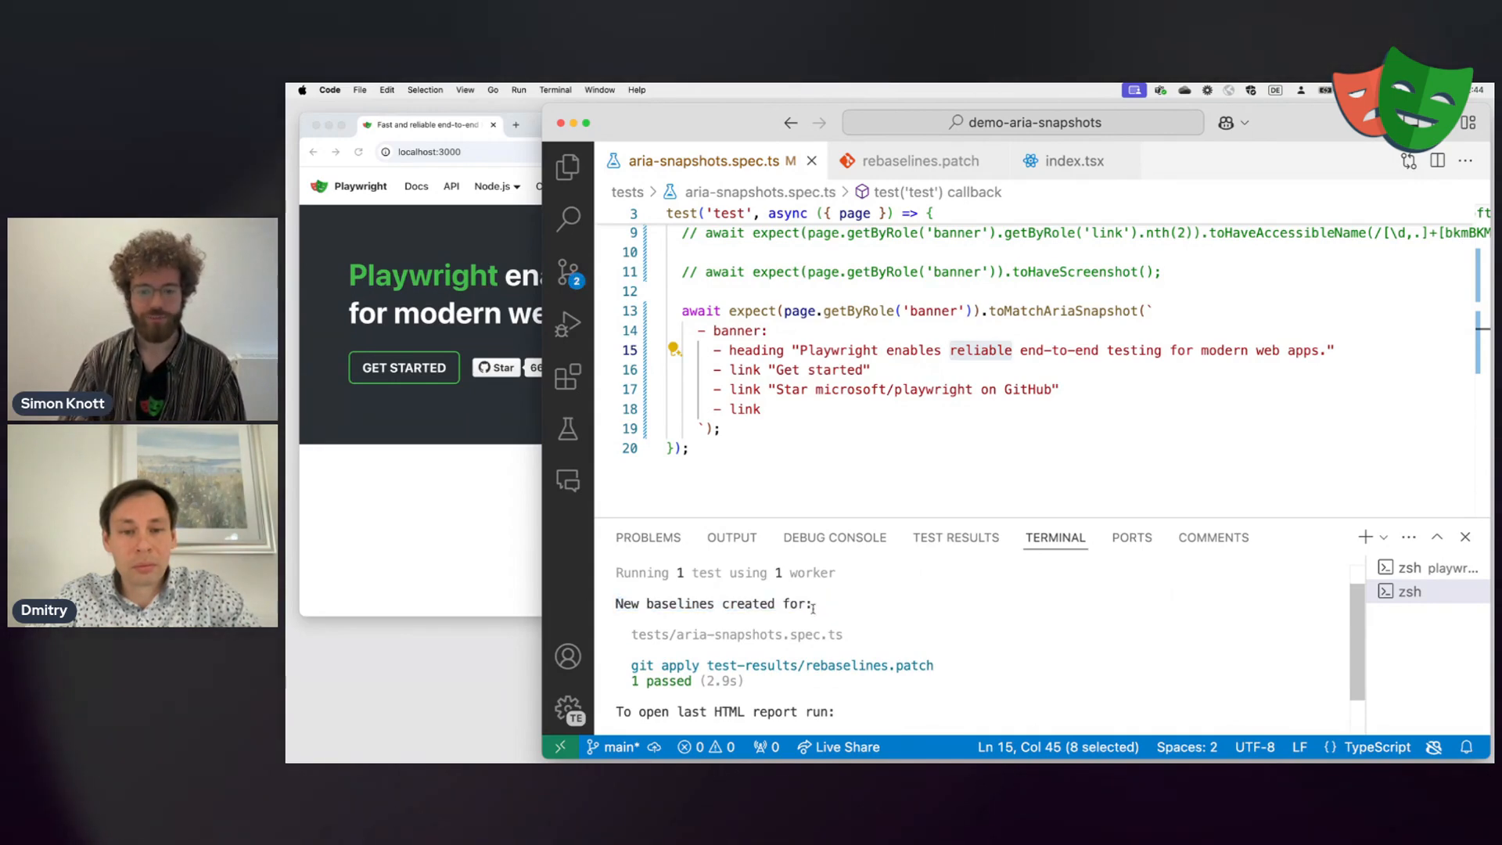
pyautogui.moveTo(819, 664)
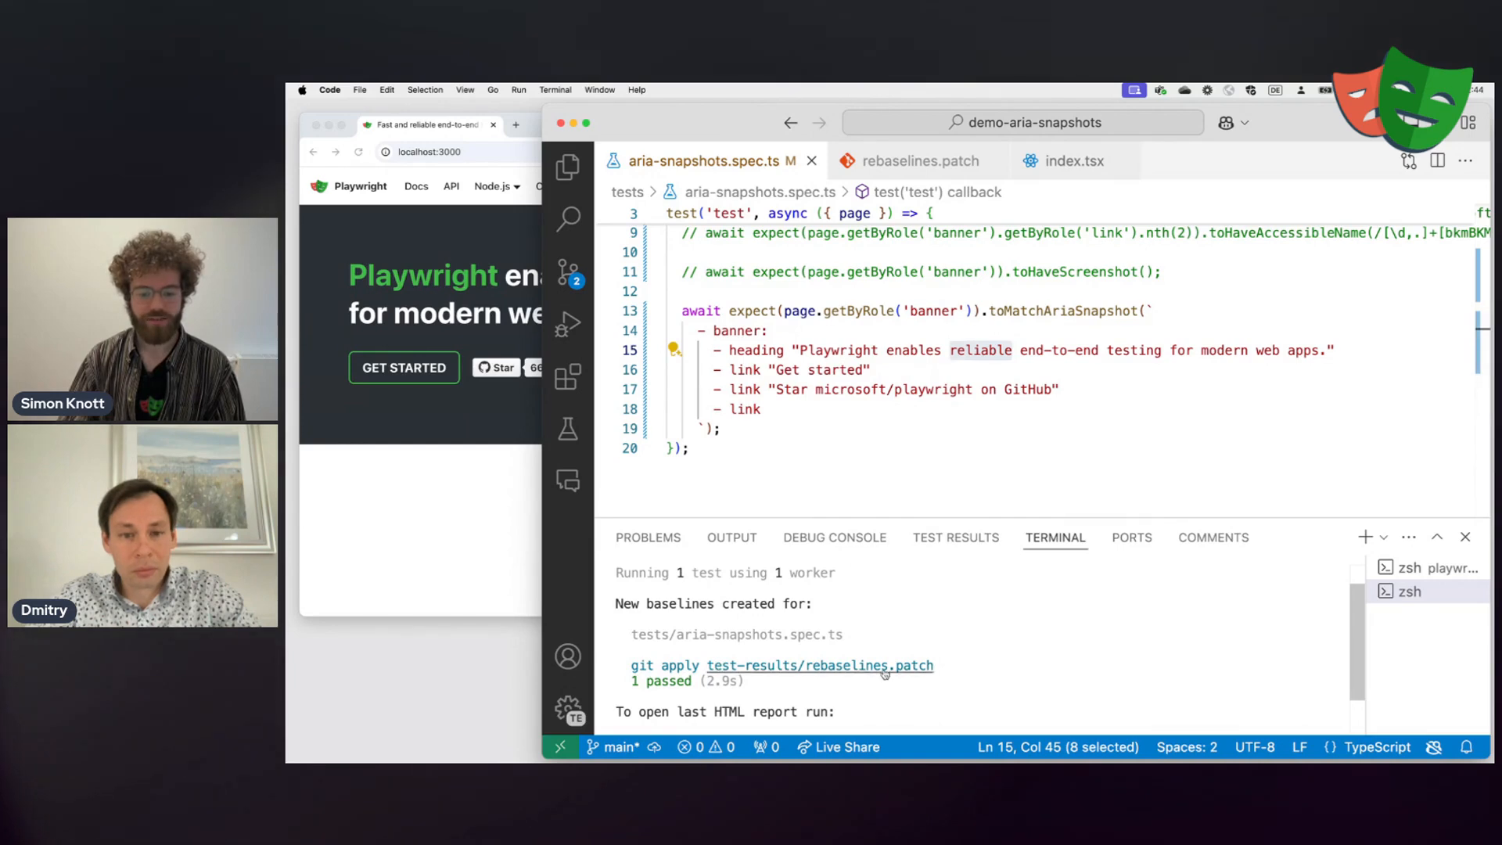